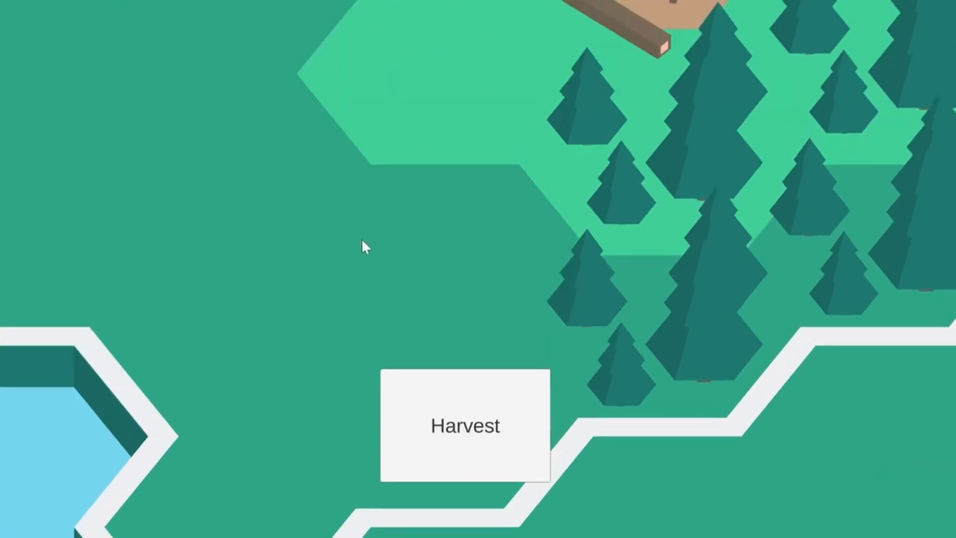
Open the 'About Netcode for GameObjects' Unity docs page from the search results
click(465, 425)
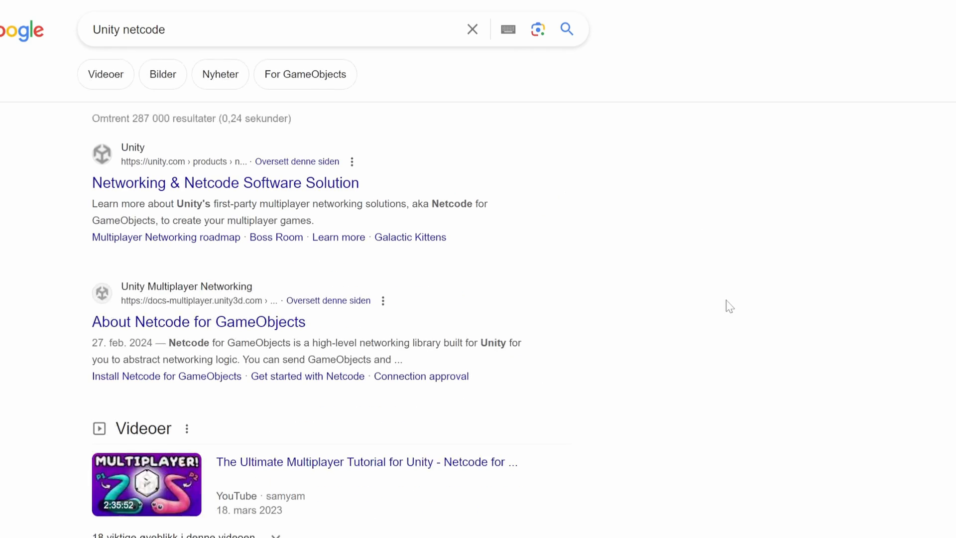
click(225, 182)
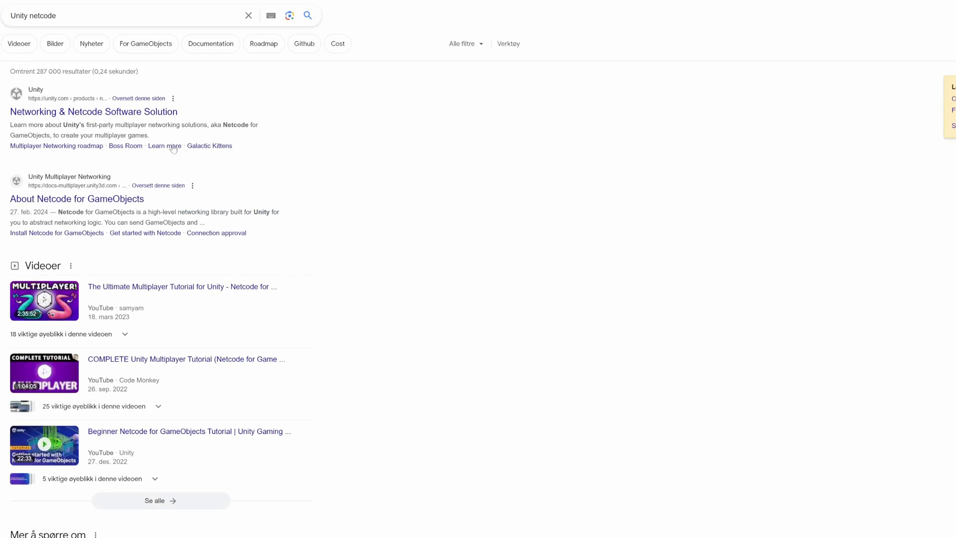
click(77, 199)
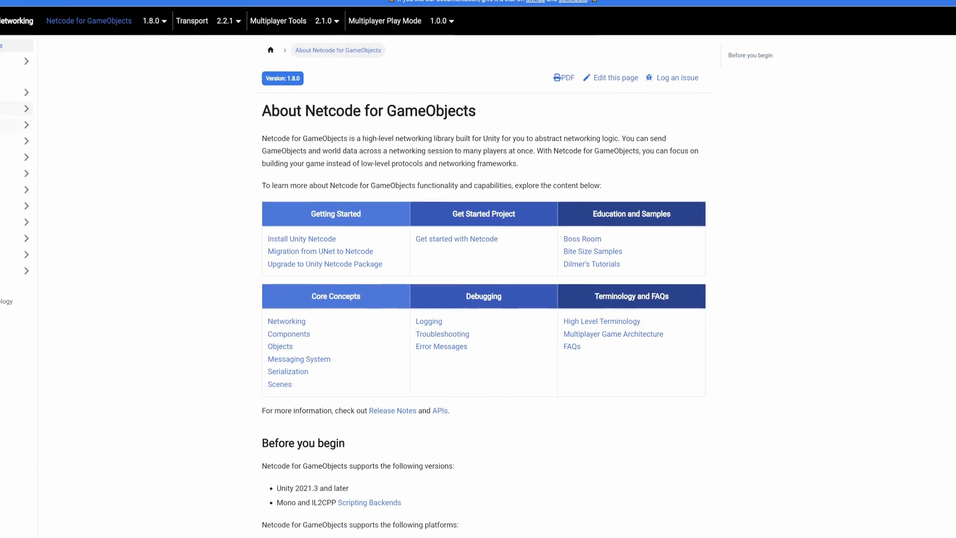
scroll(down, 3)
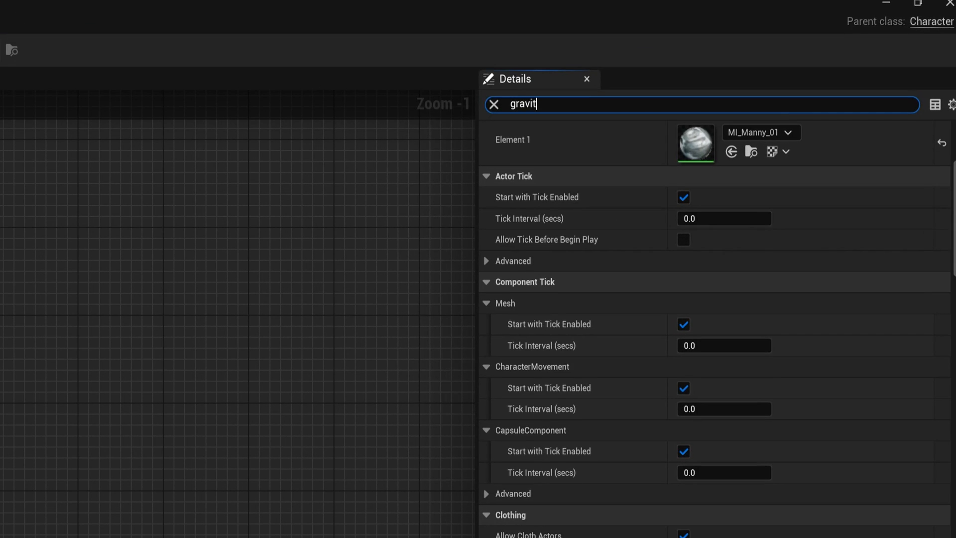
Filter the character's Details for 'gravity' to reveal Gravity Direction and related settings
text(y)
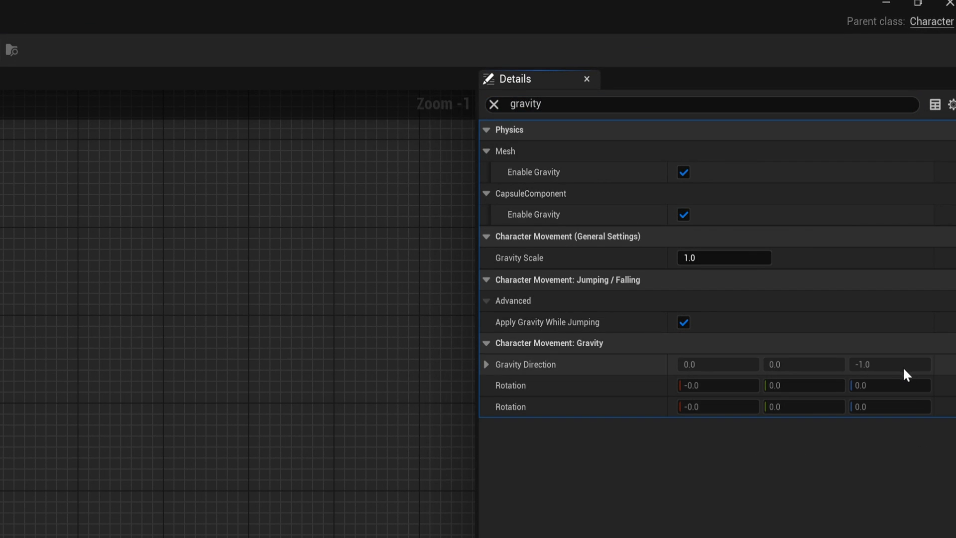
mouse_move(743, 394)
text(set )
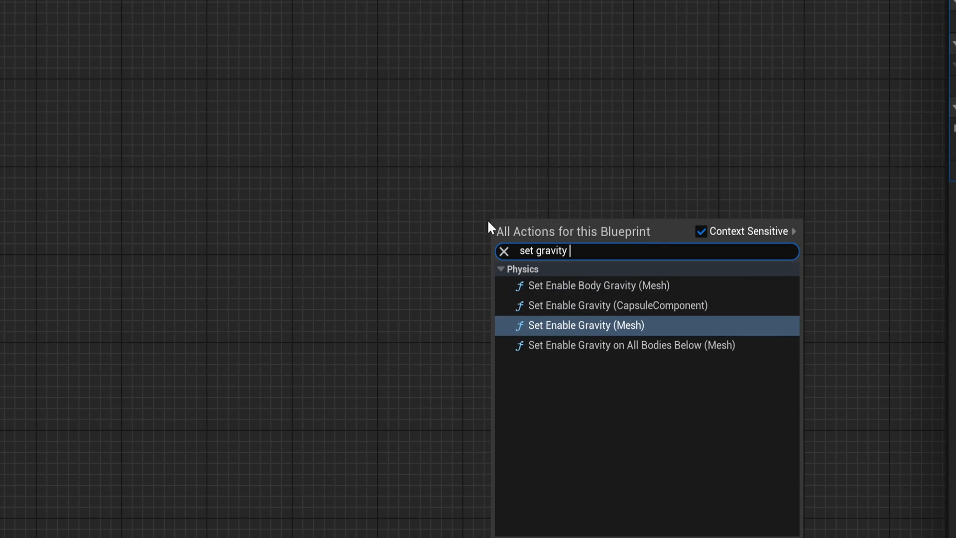
text(gravity dre)
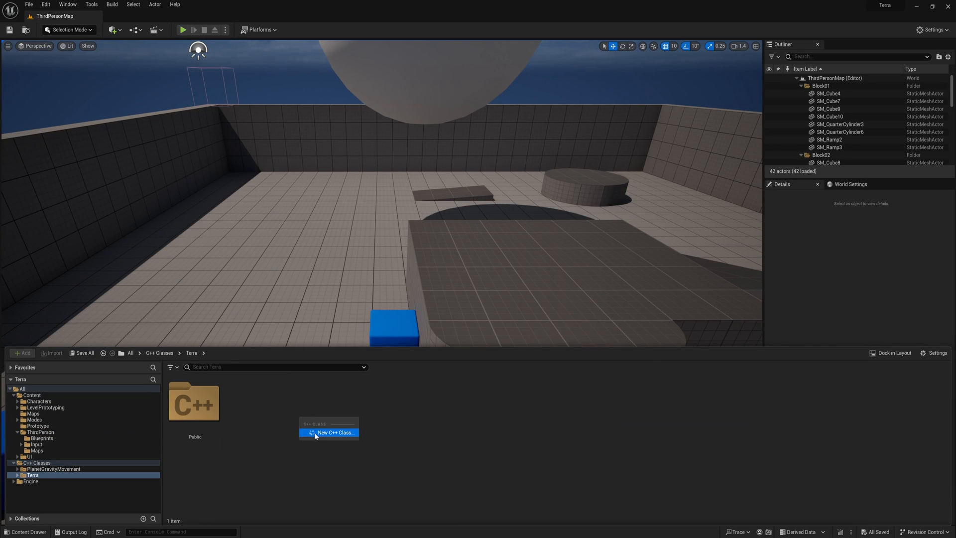
Set up a CharacterMovementComponent subclass named PlanetMovementComponent in the PlanetGravityMovement module
click(335, 432)
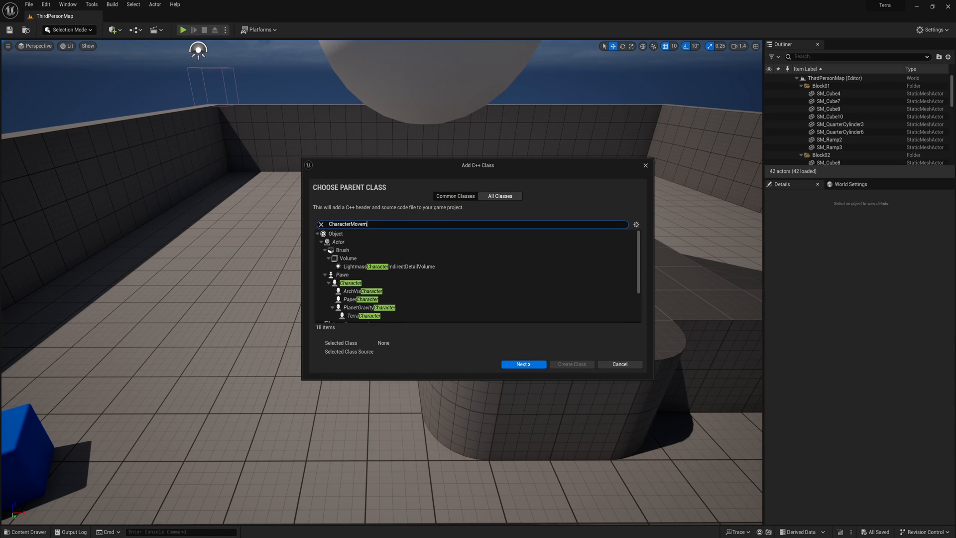
click(523, 365)
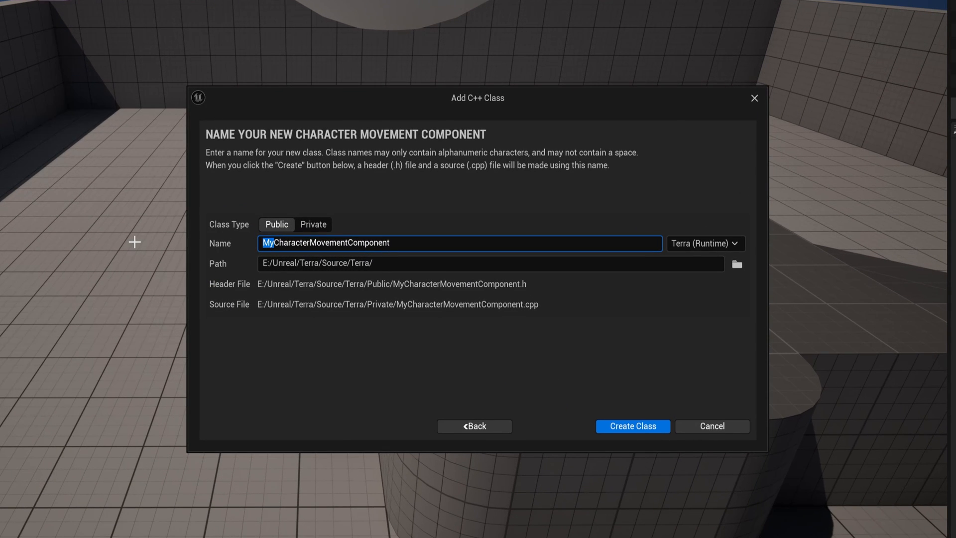
text(PlanetMovementComponent)
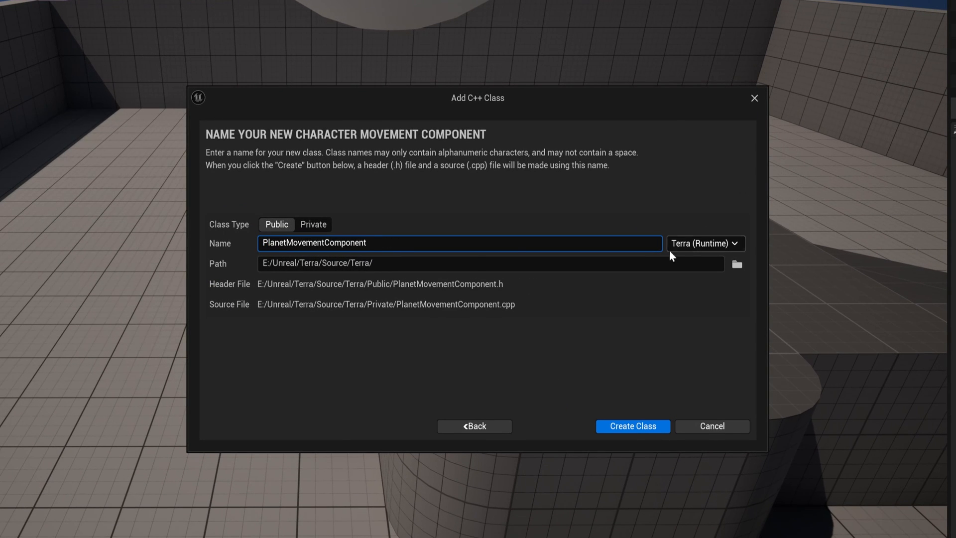
click(702, 243)
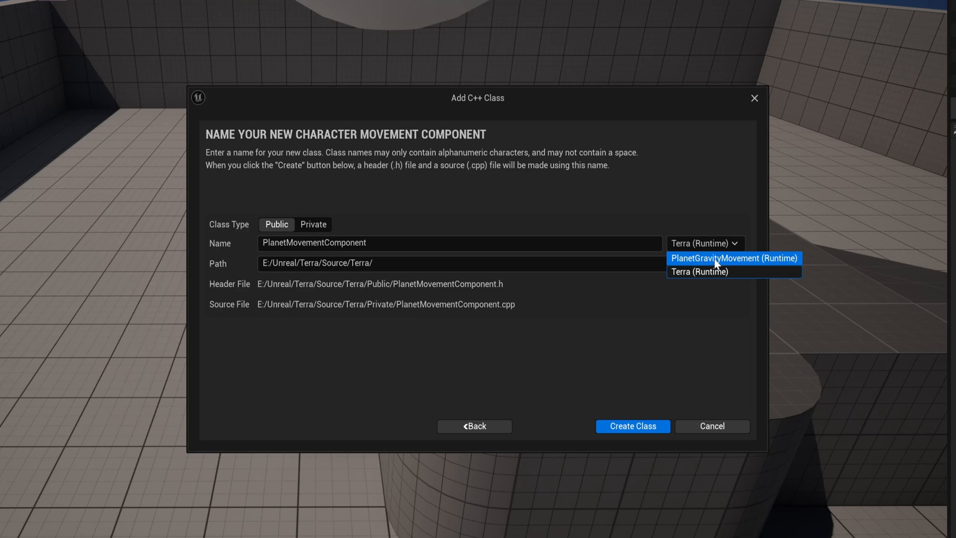
click(732, 257)
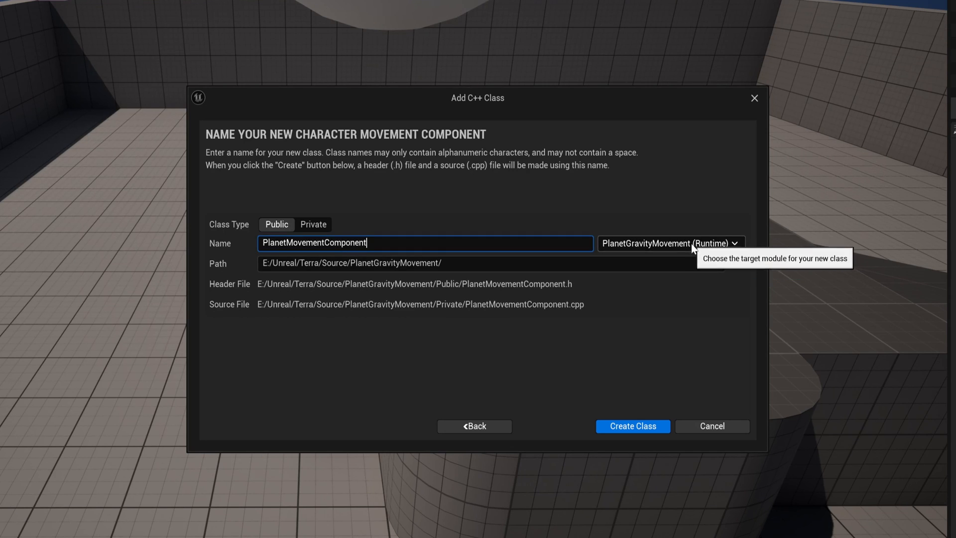
mouse_move(688, 252)
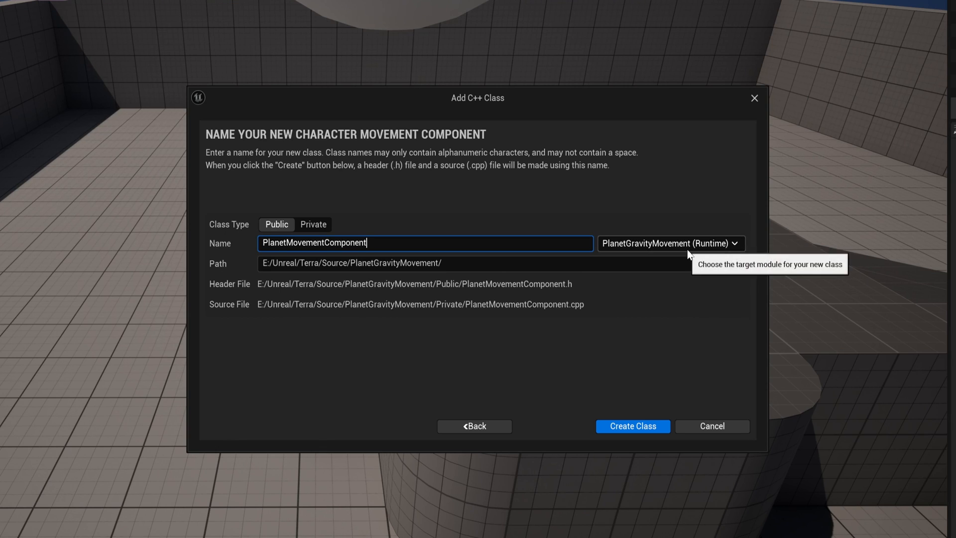
mouse_move(699, 252)
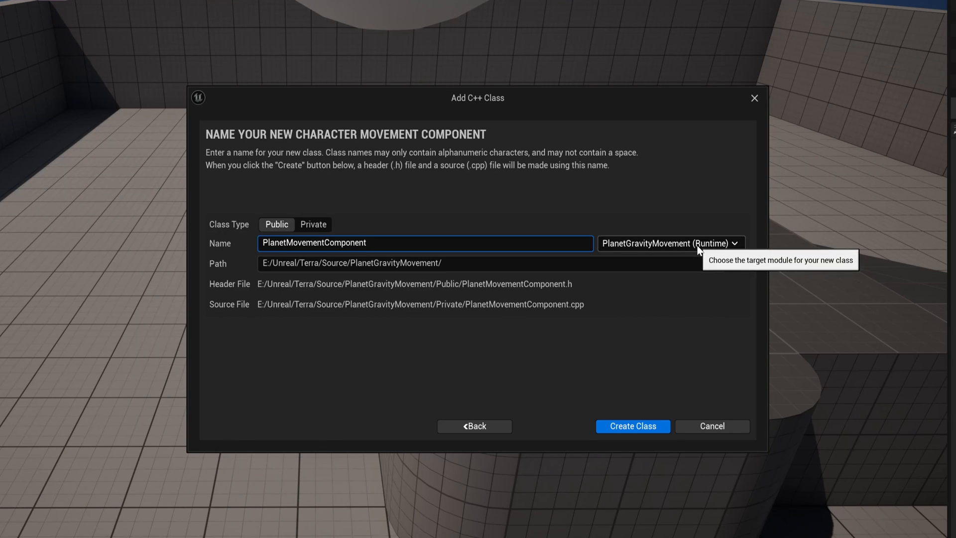
mouse_move(674, 416)
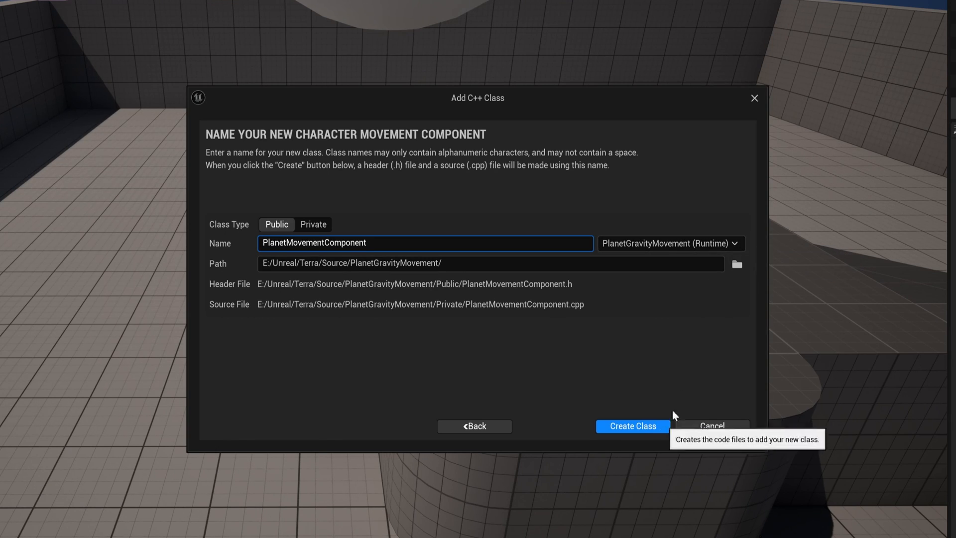
mouse_move(723, 442)
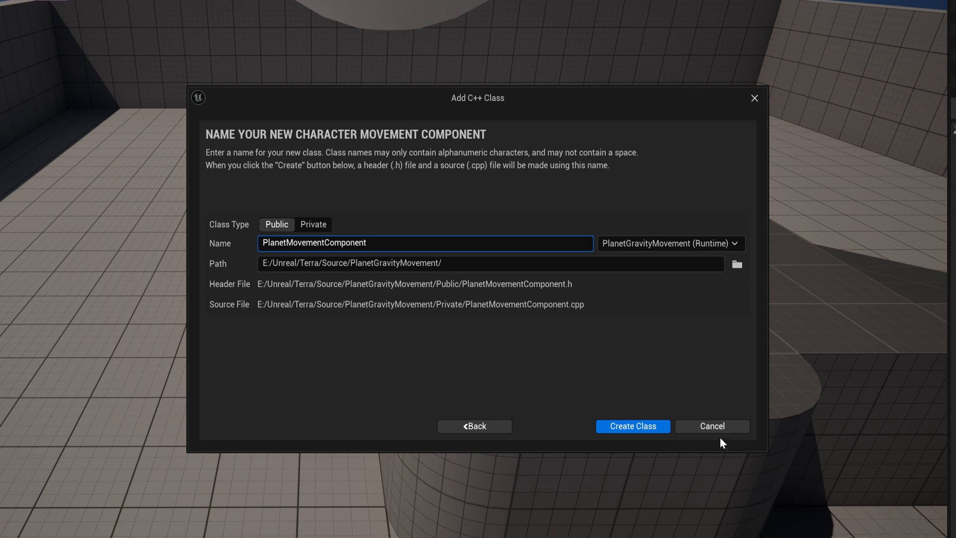
Cancel the New C++ Class wizard without creating the class
click(633, 426)
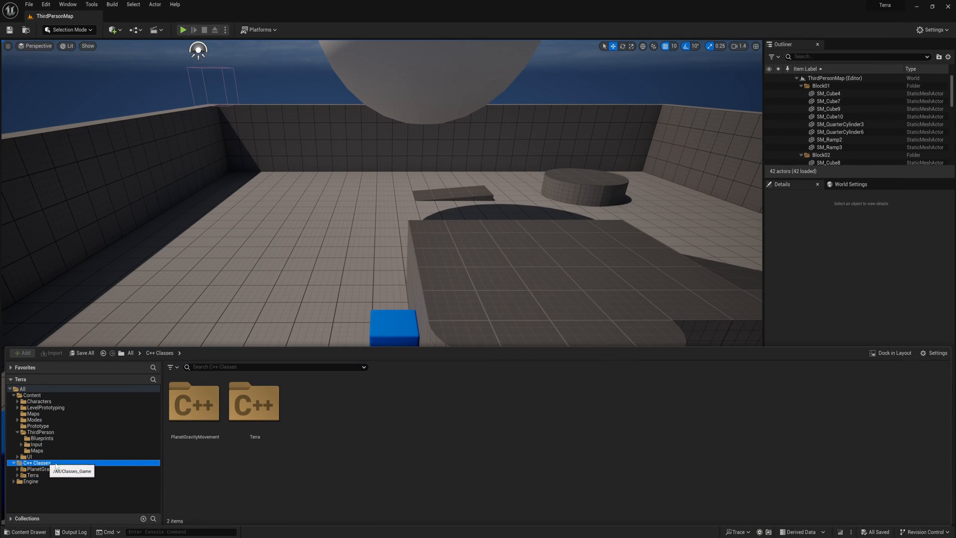
click(253, 401)
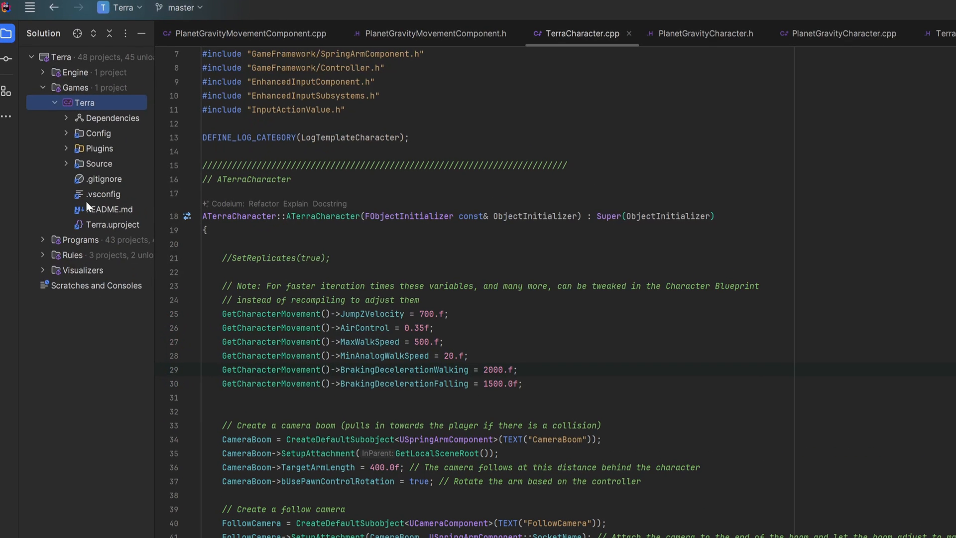
Add a runtime Unreal module named PlanetModule to the Terra project and look up SetGravity in the component source
right_click(84, 102)
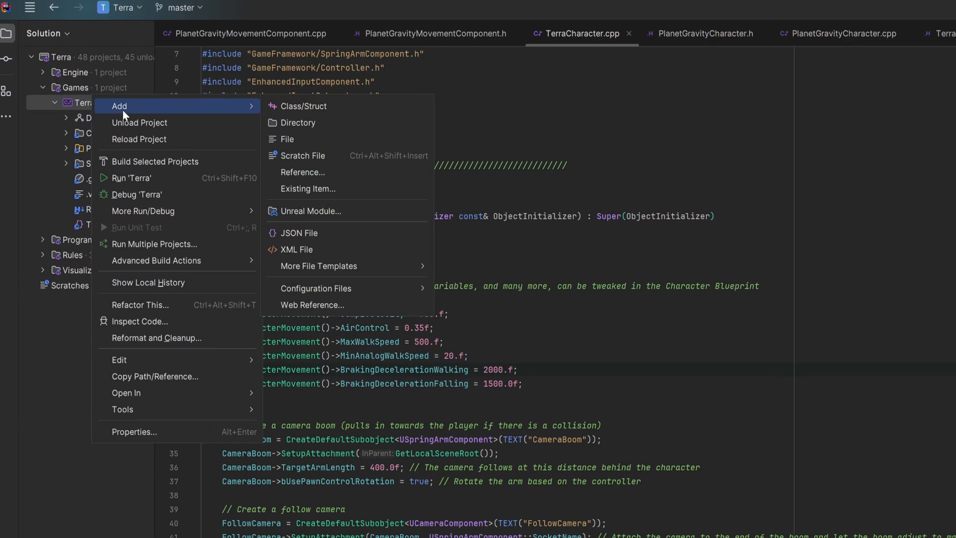
click(310, 211)
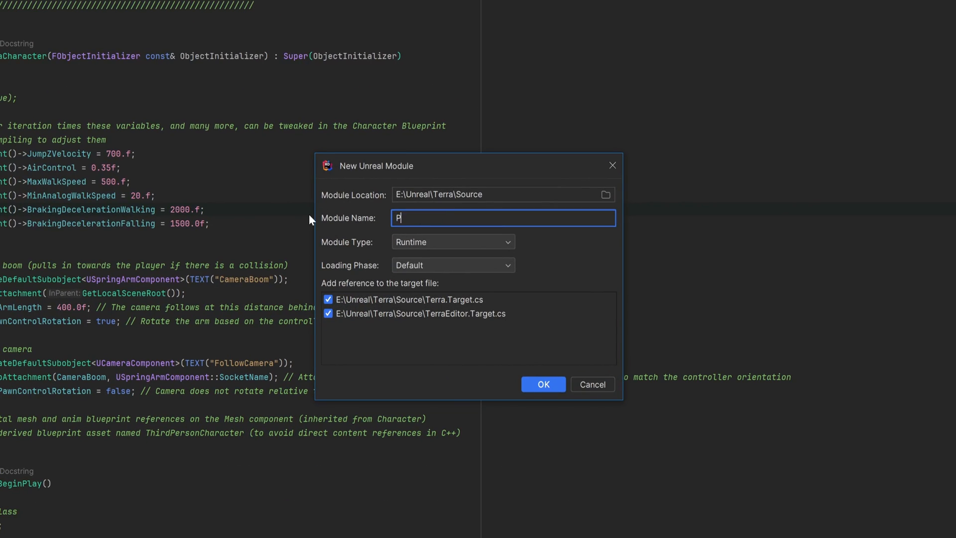
text(lanetModule)
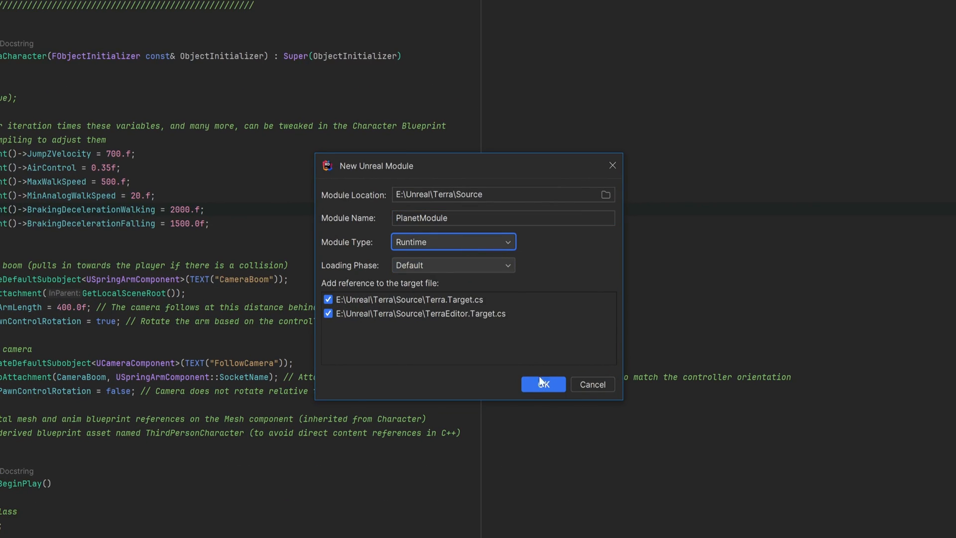
click(542, 384)
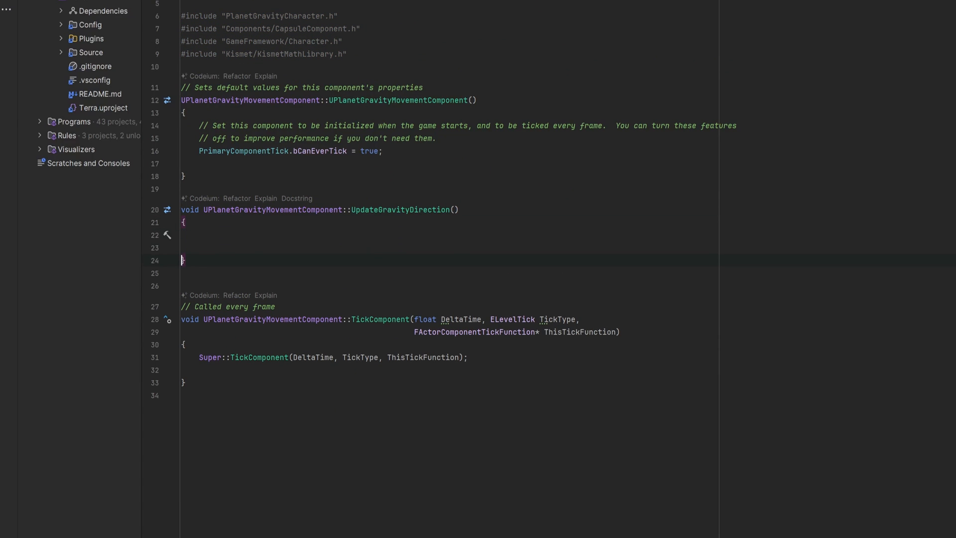
text(SetGravi)
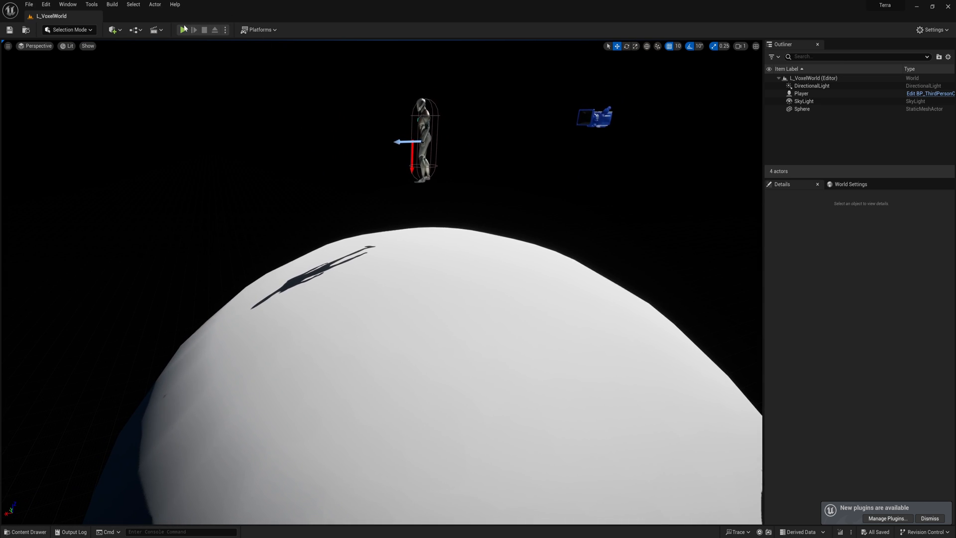
Play the planet level to check the character ends up standing on the sphere
click(183, 29)
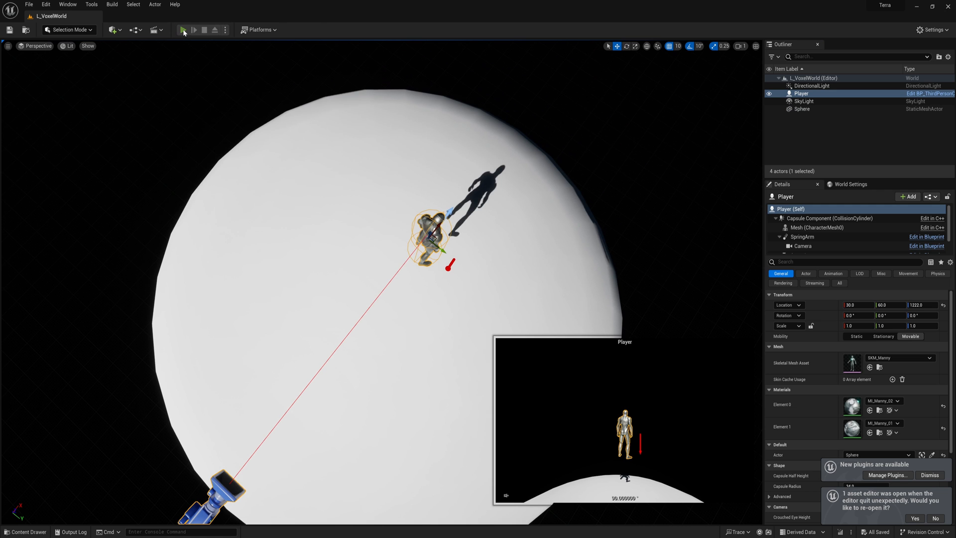
click(183, 30)
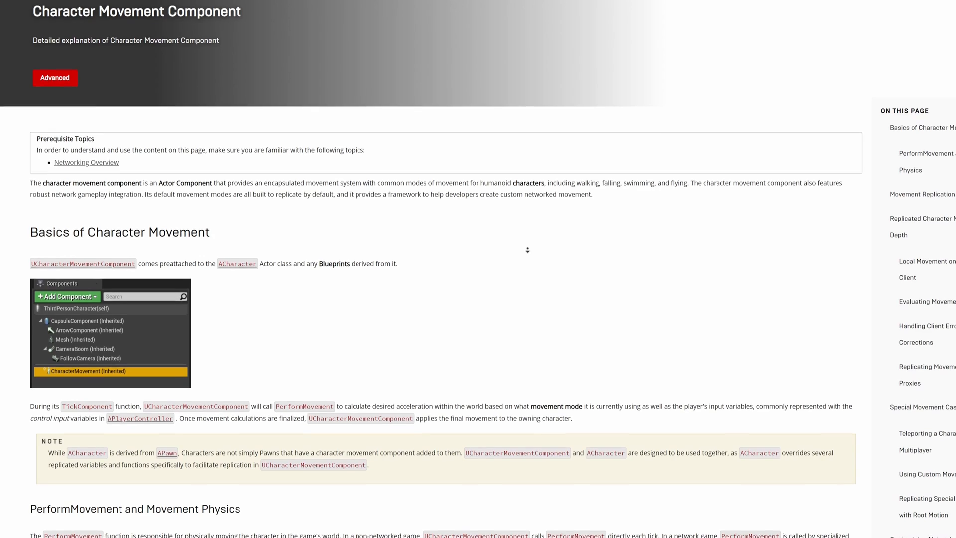
scroll(down, 3)
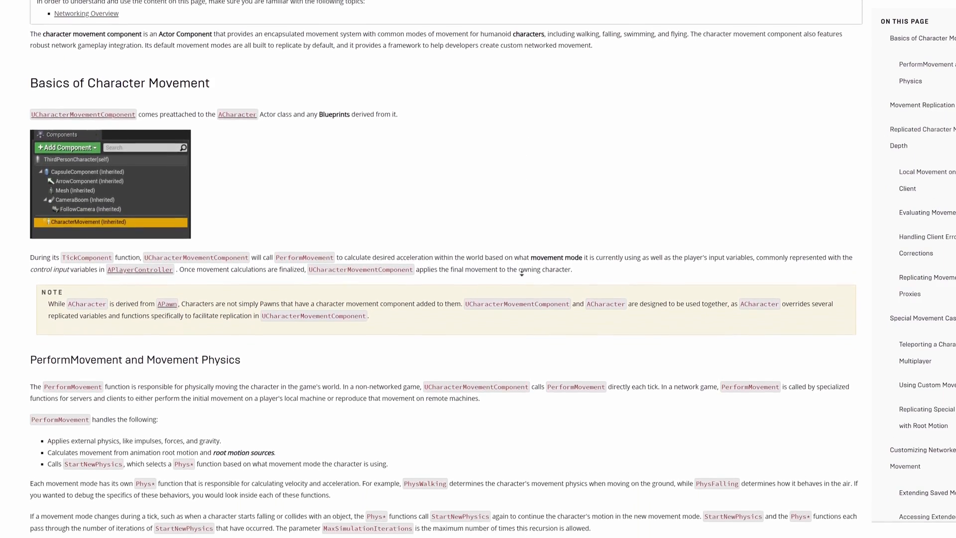
scroll(down, 3)
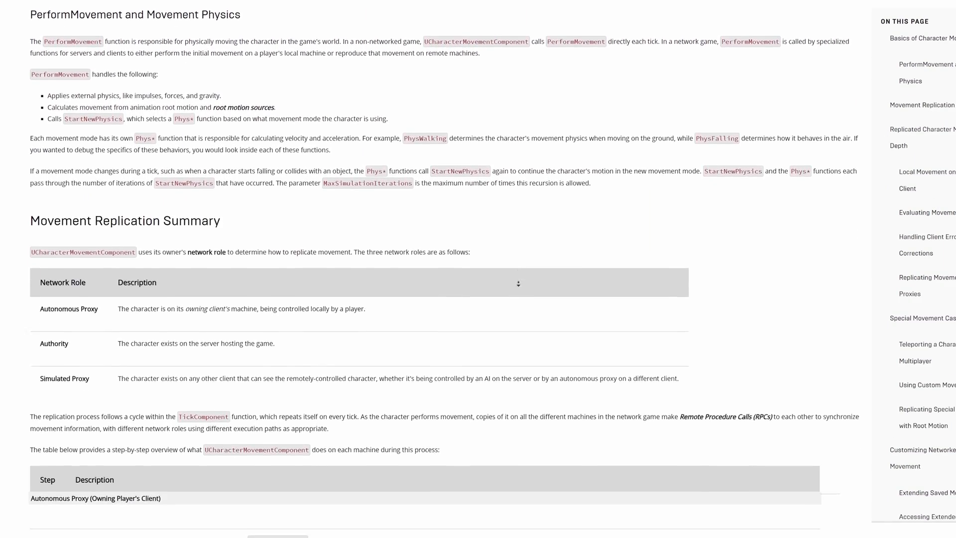
scroll(down, 3)
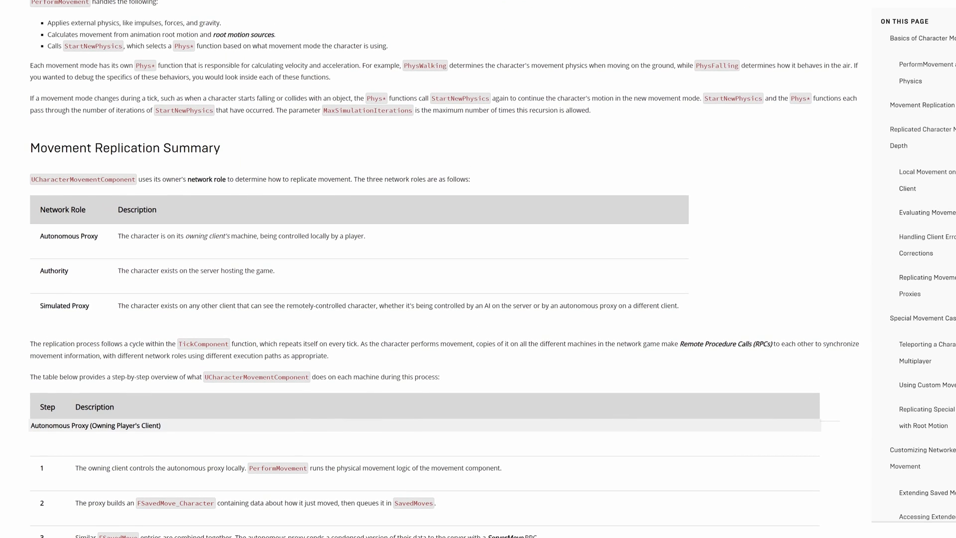
scroll(up, 3)
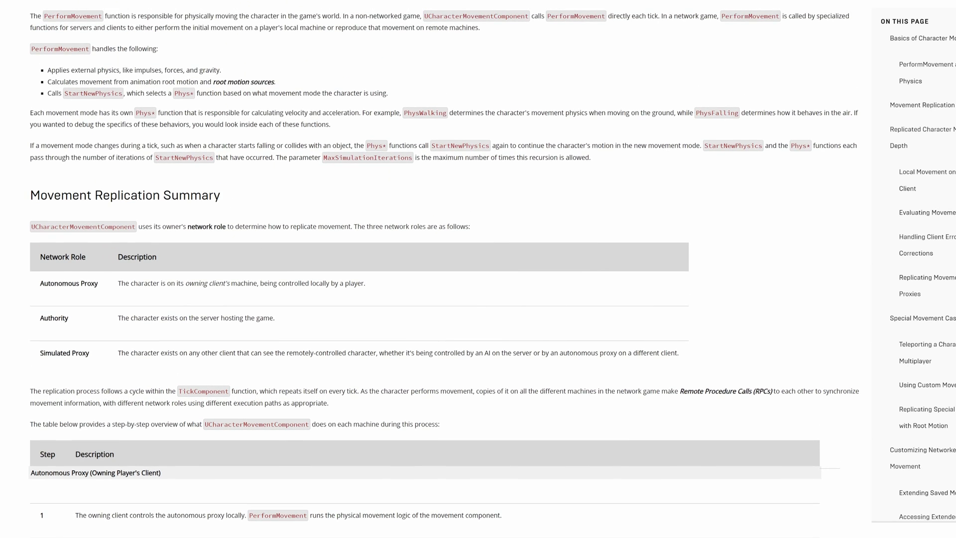
scroll(down, 3)
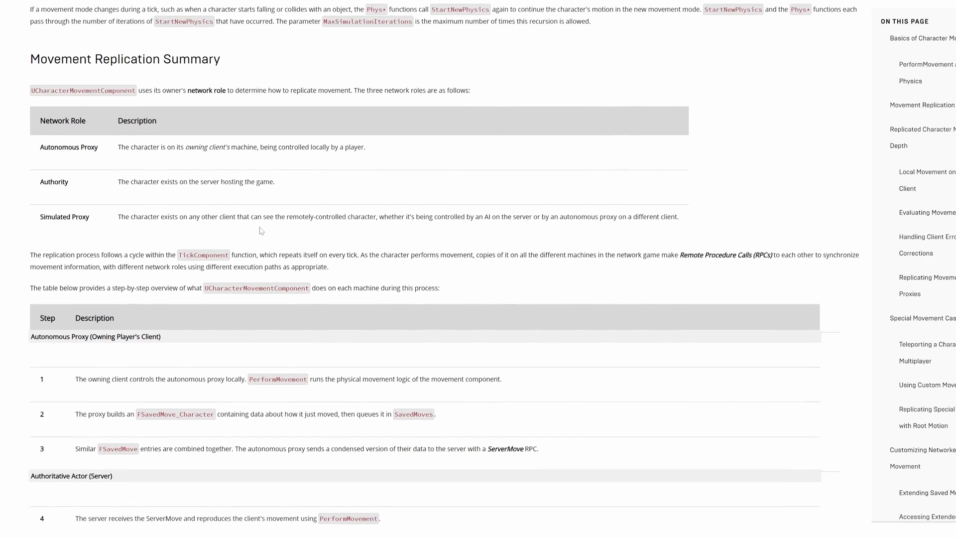
scroll(down, 3)
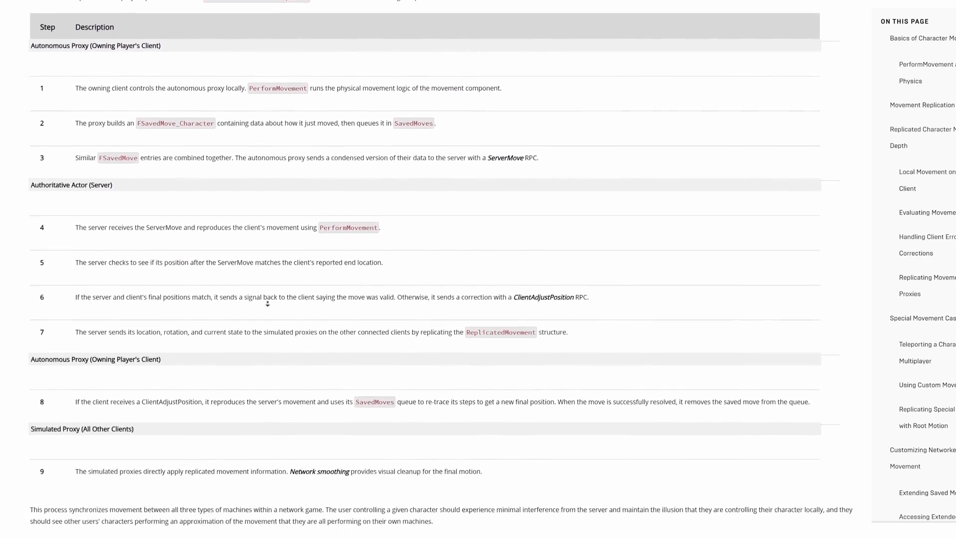
scroll(down, 3)
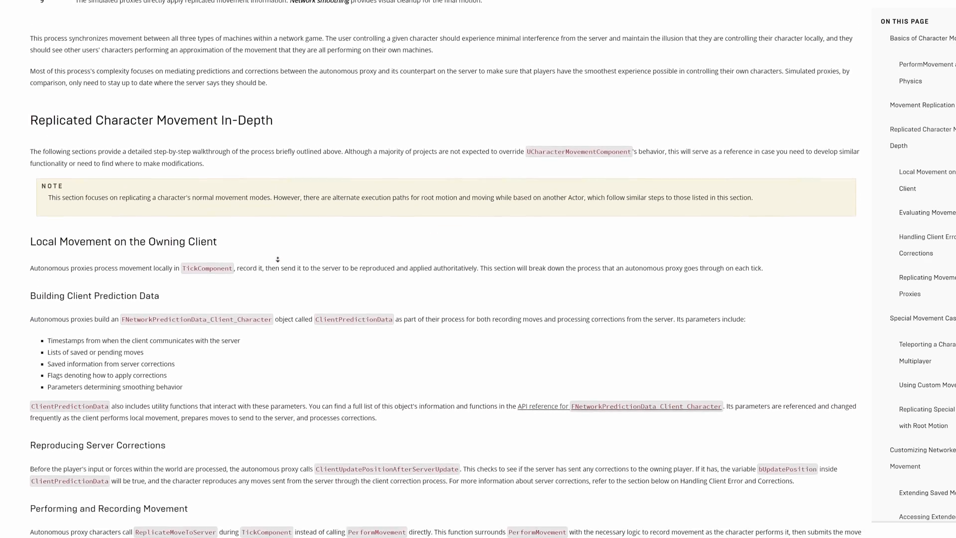
scroll(down, 3)
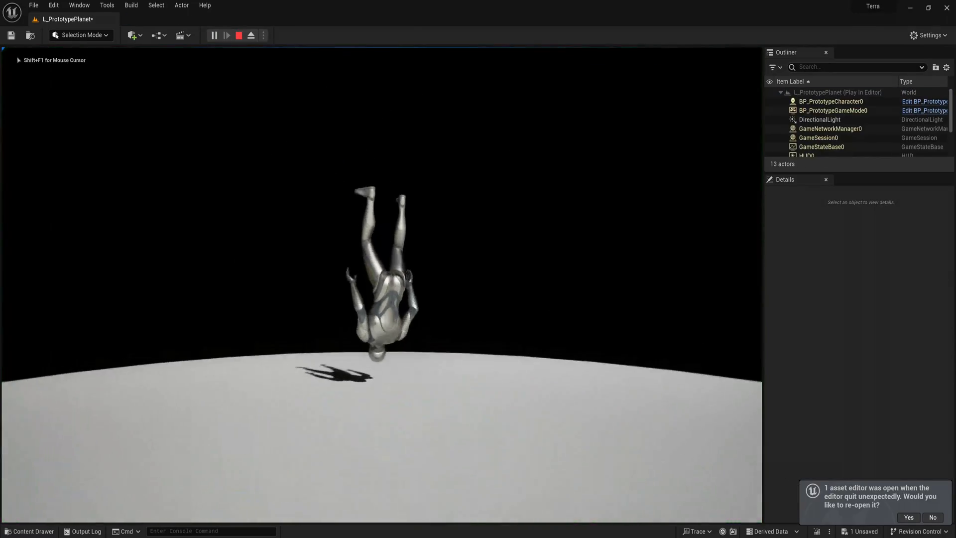
Confirm the reopen-assets prompt, stop the play session and start a new playtest of L_PrototypePlanet
click(932, 517)
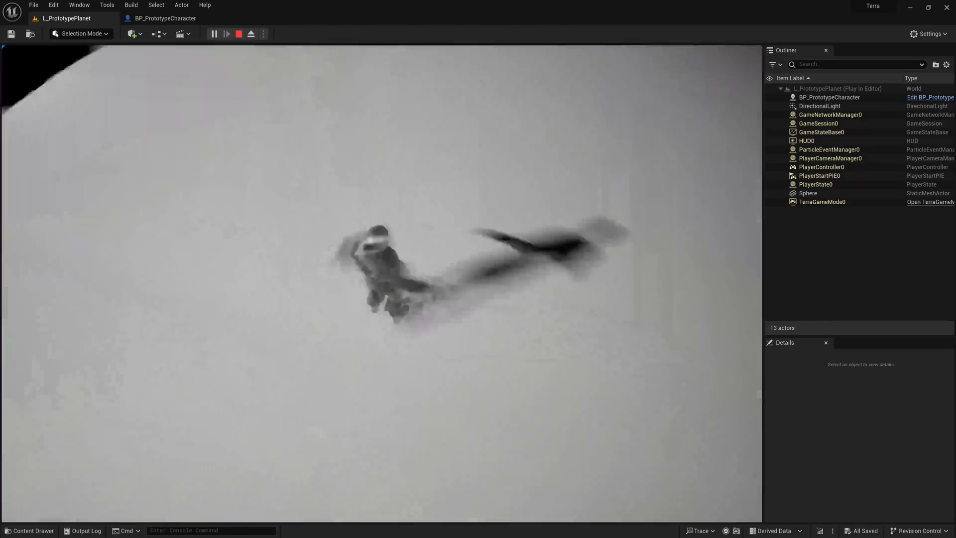
click(238, 34)
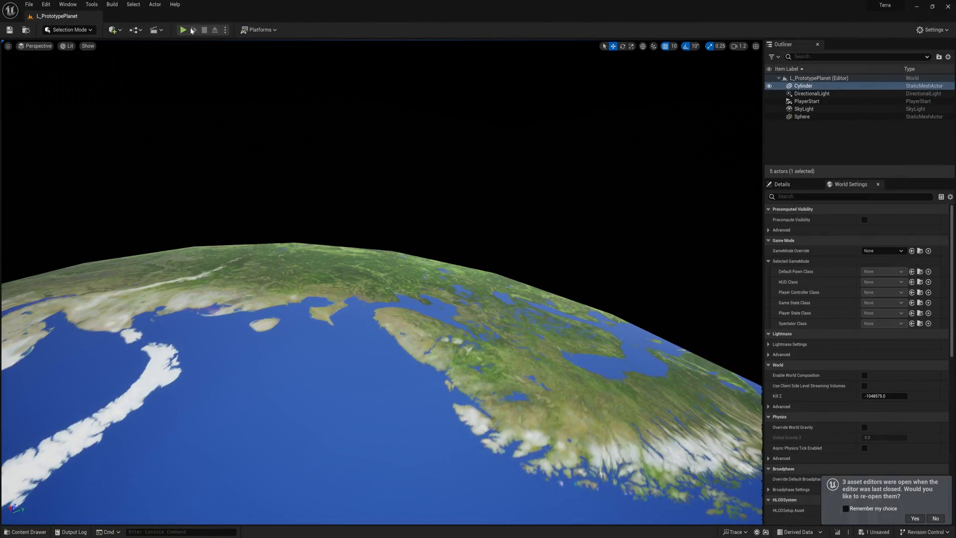
click(184, 29)
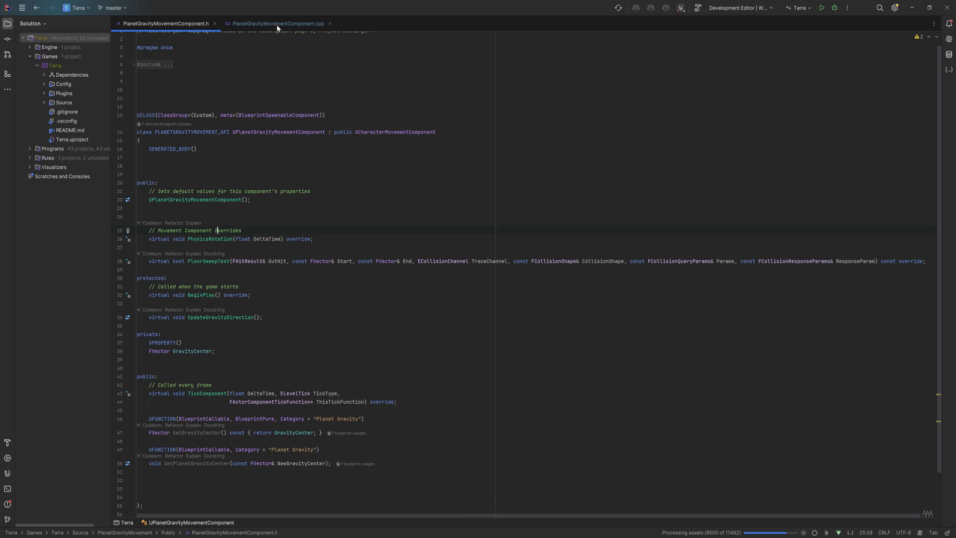
Review PhysicsRotation in PlanetGravityMovementComponent.cpp, highlighting the Up vector and the local rotation root comment
click(277, 23)
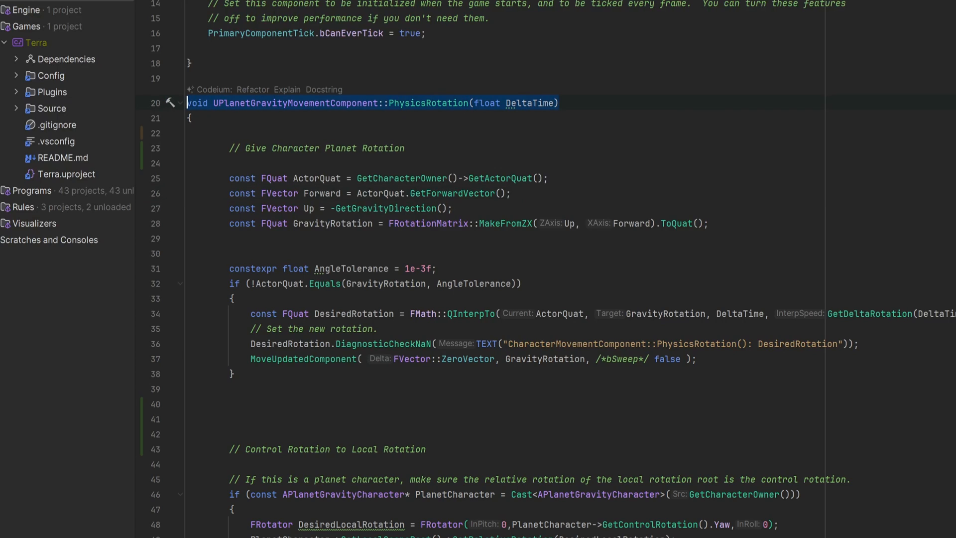
click(333, 223)
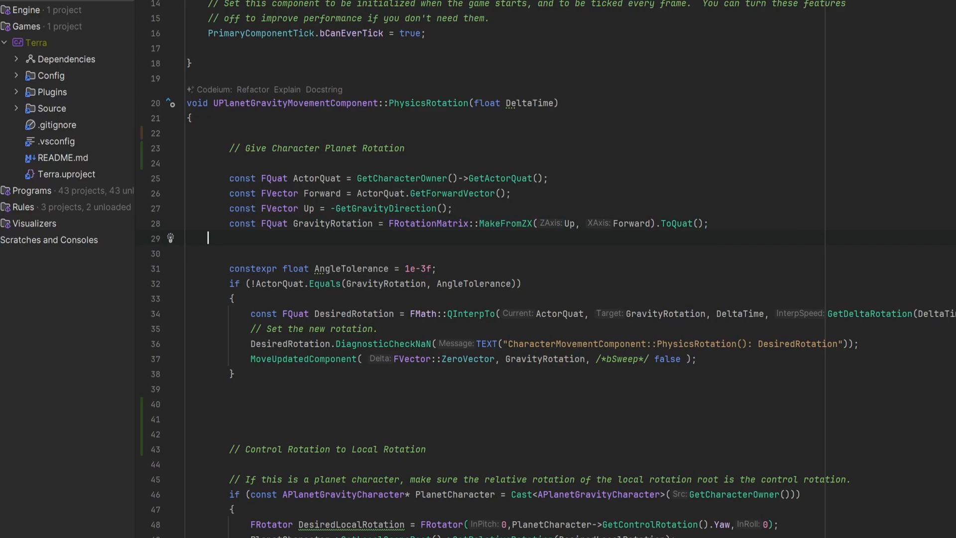
double_click(570, 223)
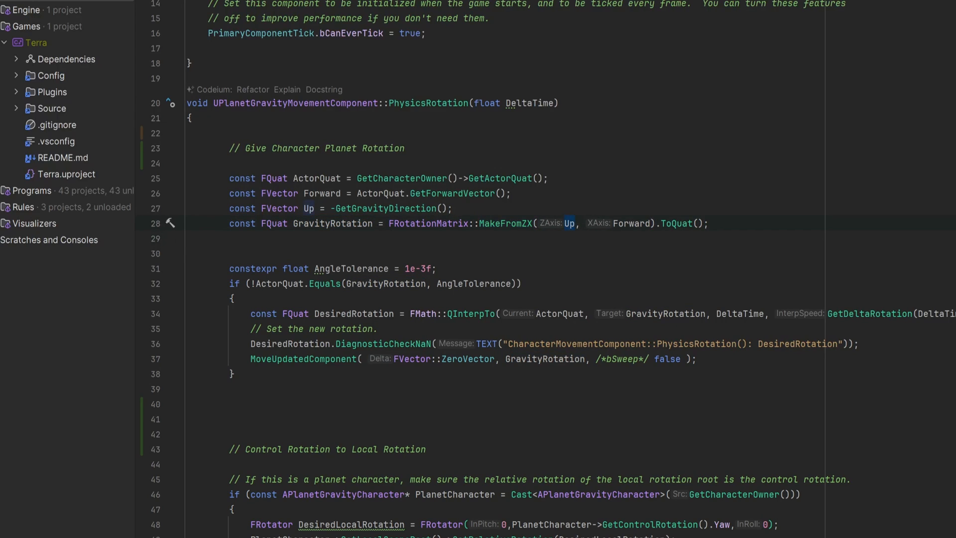
mouse_move(634, 227)
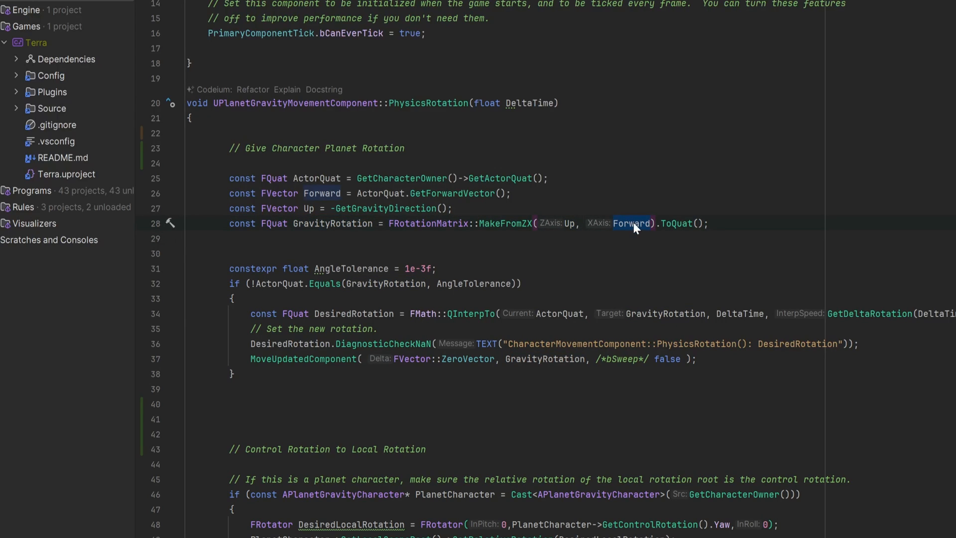
scroll(up, 3)
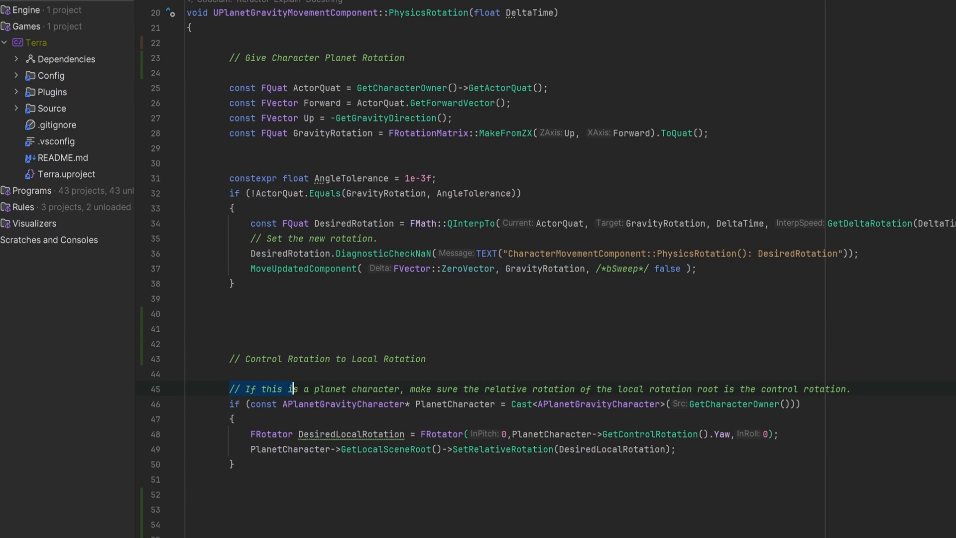
click(849, 389)
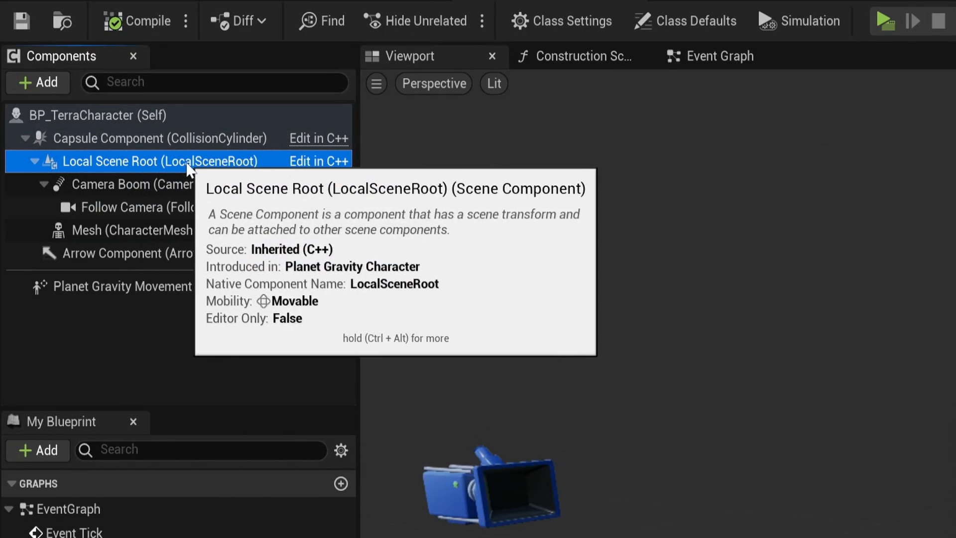
Select Local Scene Root, its child components and the Capsule Component to show the BP_TerraCharacter hierarchy
click(110, 184)
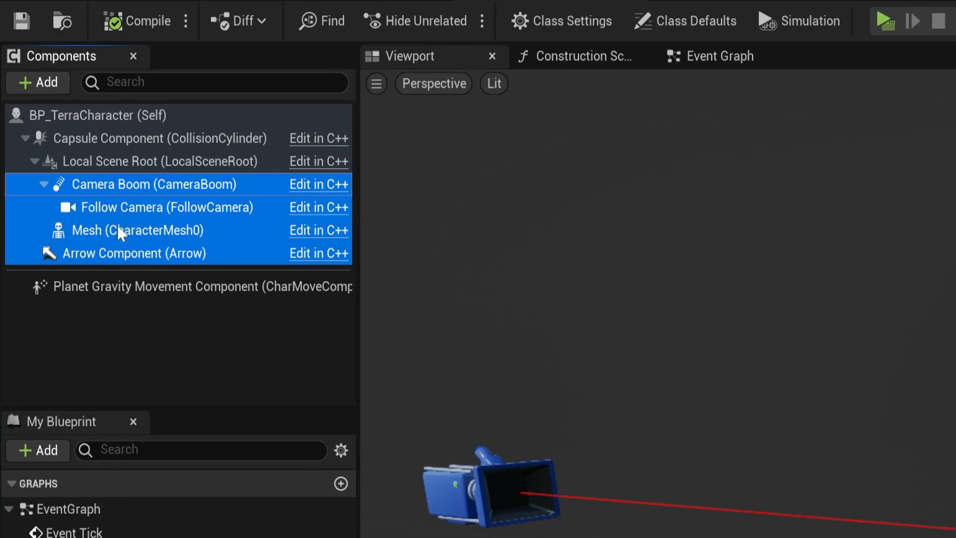
click(159, 162)
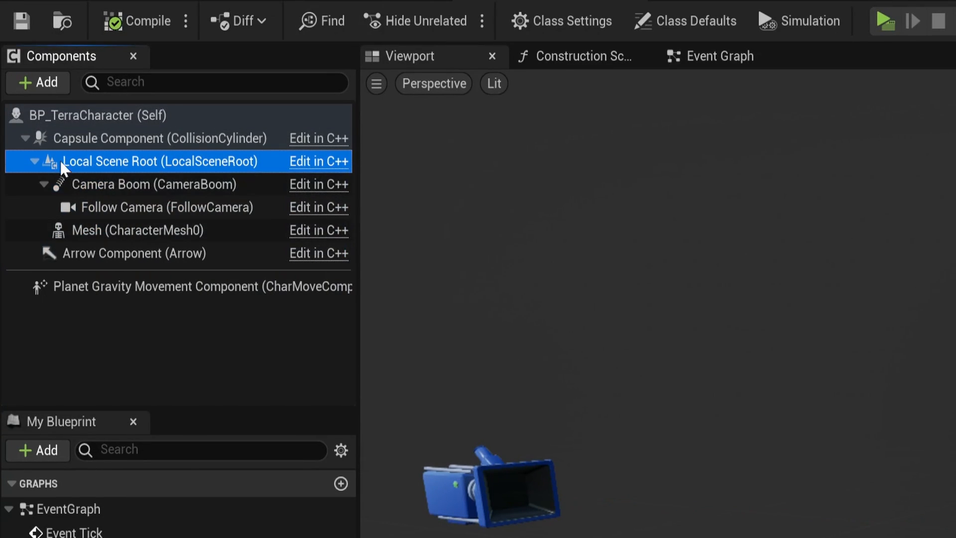
click(159, 138)
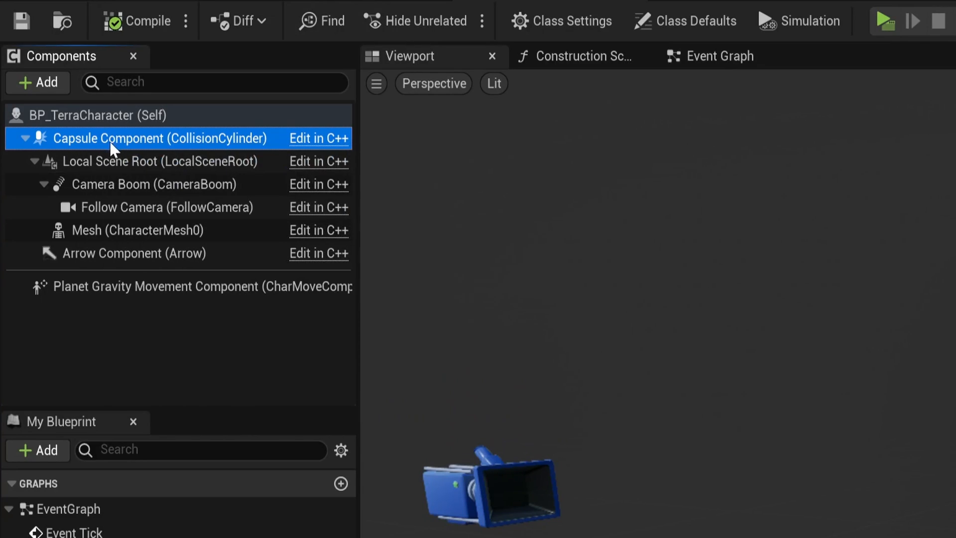
mouse_move(177, 157)
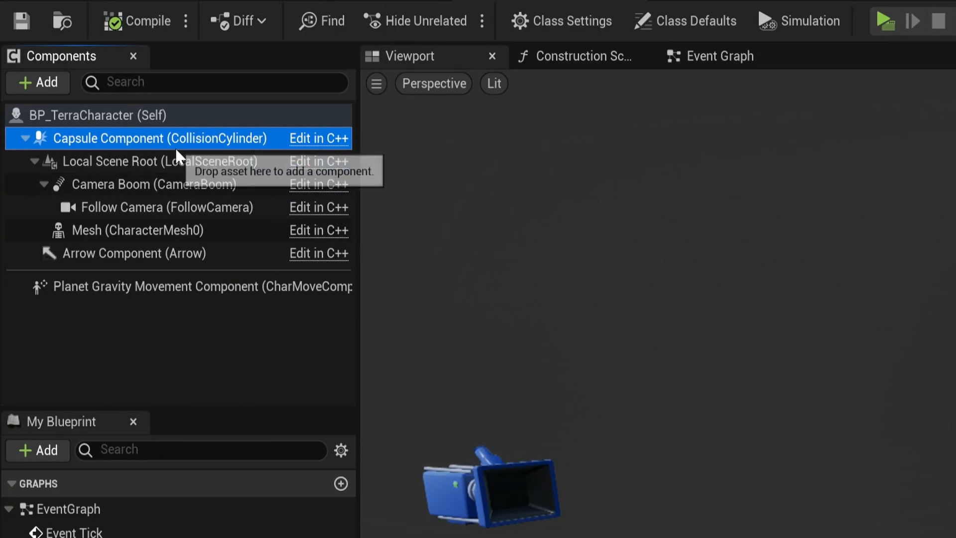
mouse_move(173, 379)
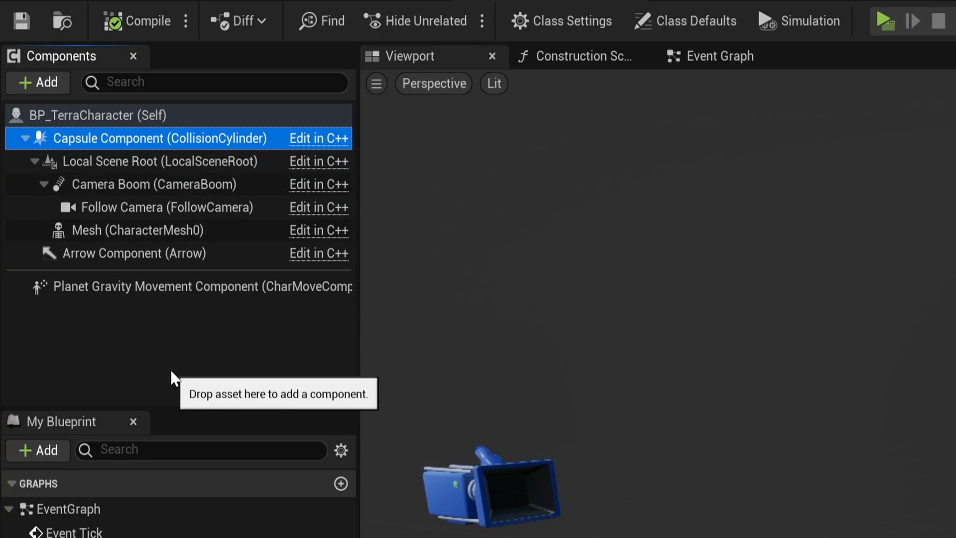
click(159, 161)
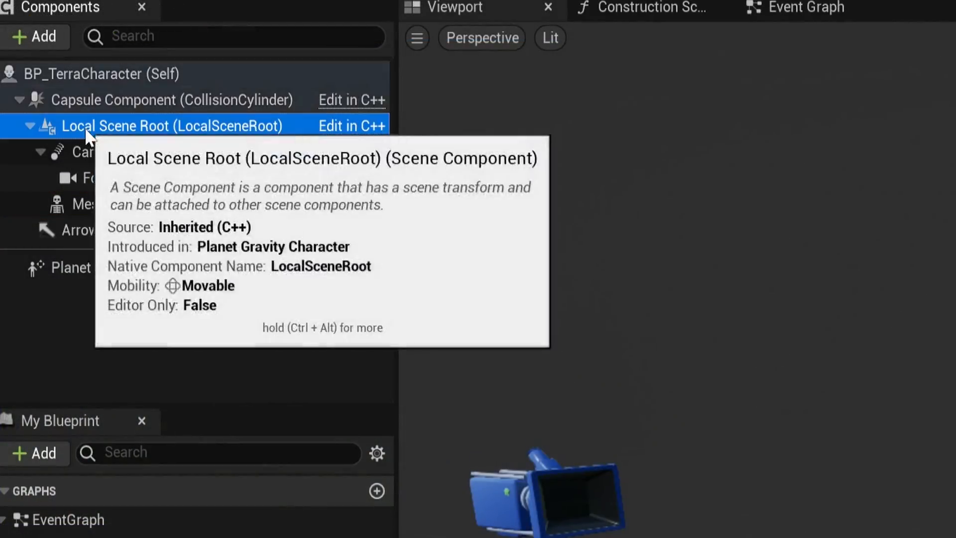
mouse_move(204, 135)
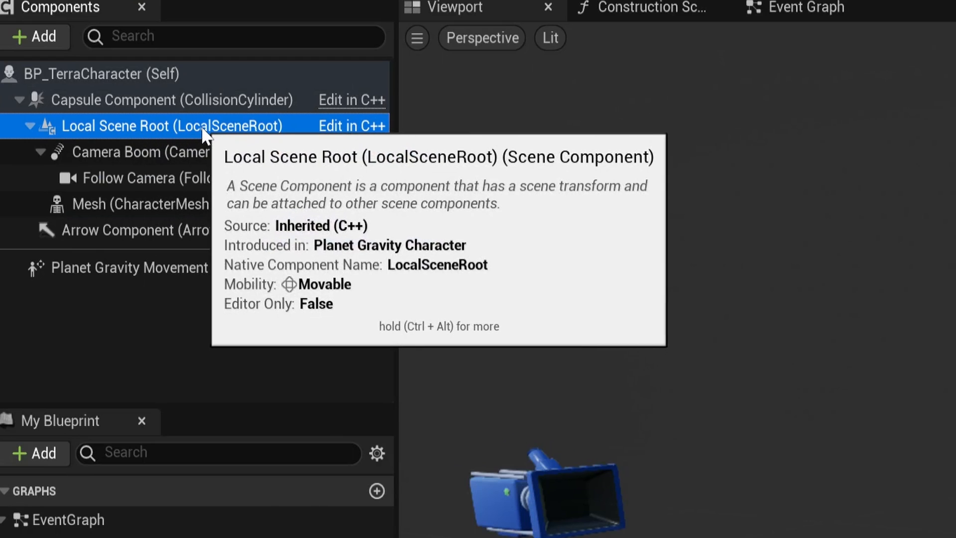
mouse_move(178, 151)
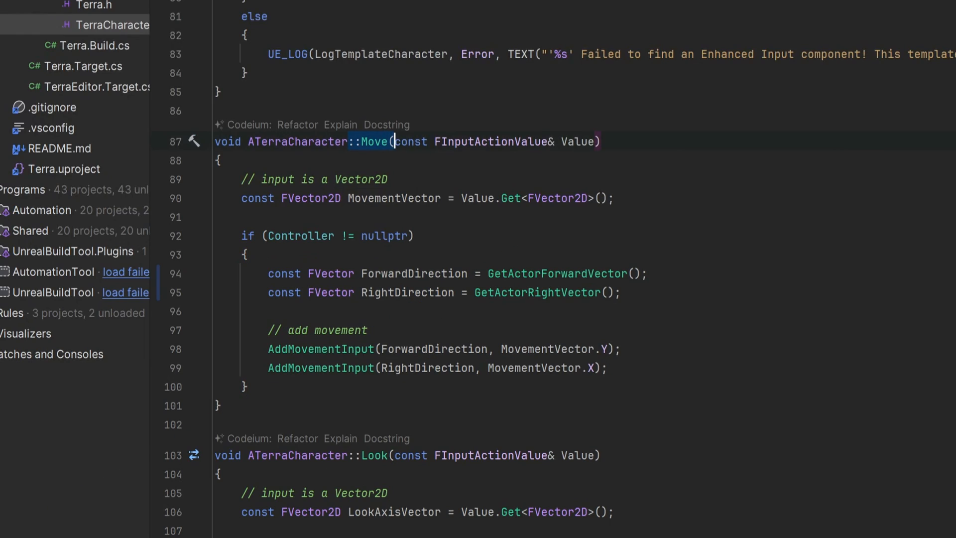
Rewrite Move to use GetLocalSceneRoot()'s forward and right vectors instead of the actor's
text(GetLocalSceneRoot()->)
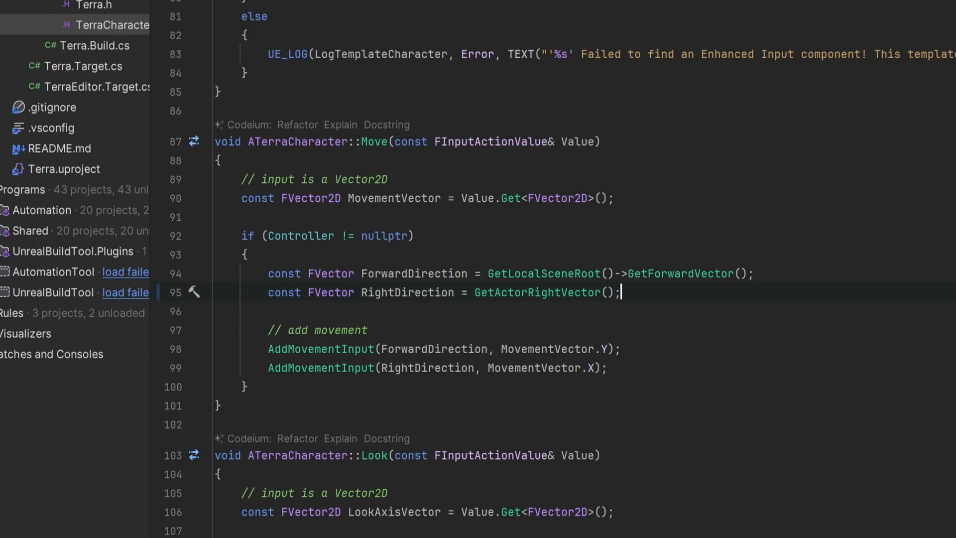
text(GetLocalSceneRoot()->GetR)
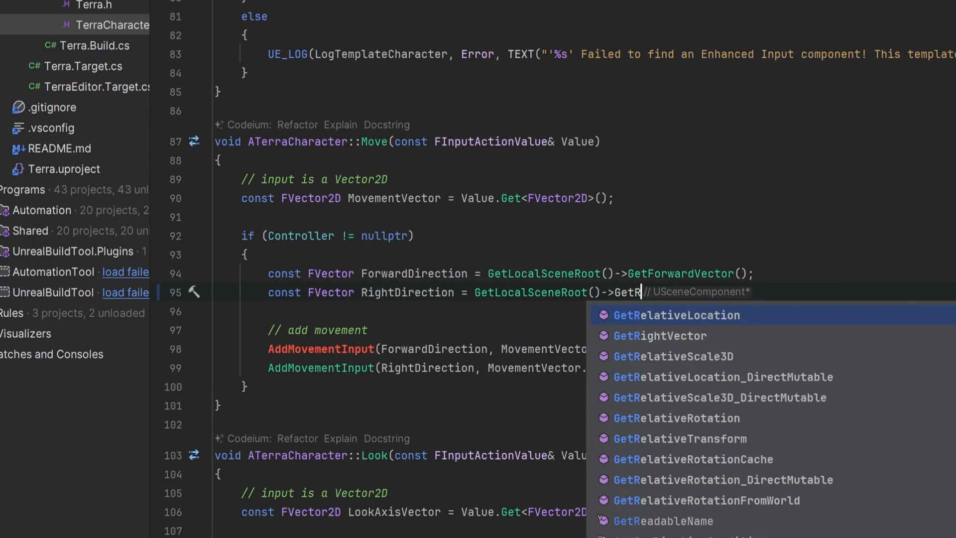